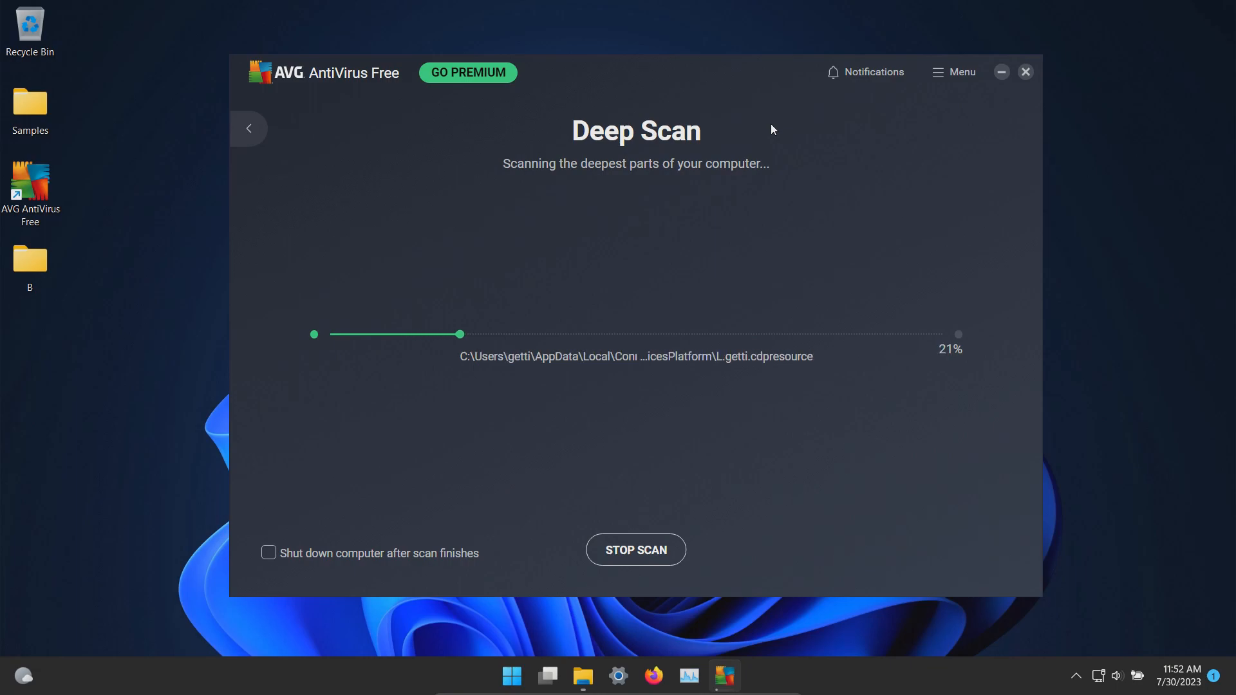
# - Confirm virus definitions are current in the Update settings and return to the main screen
pyautogui.click(953, 72)
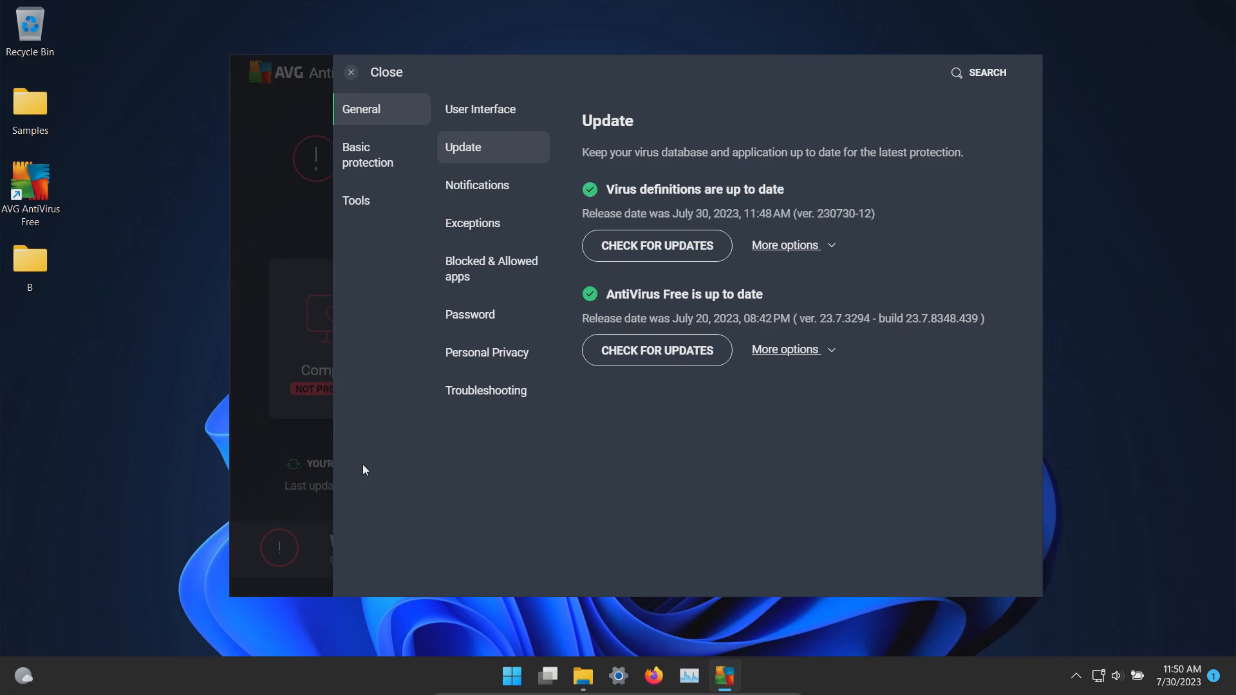
pyautogui.moveTo(301, 197)
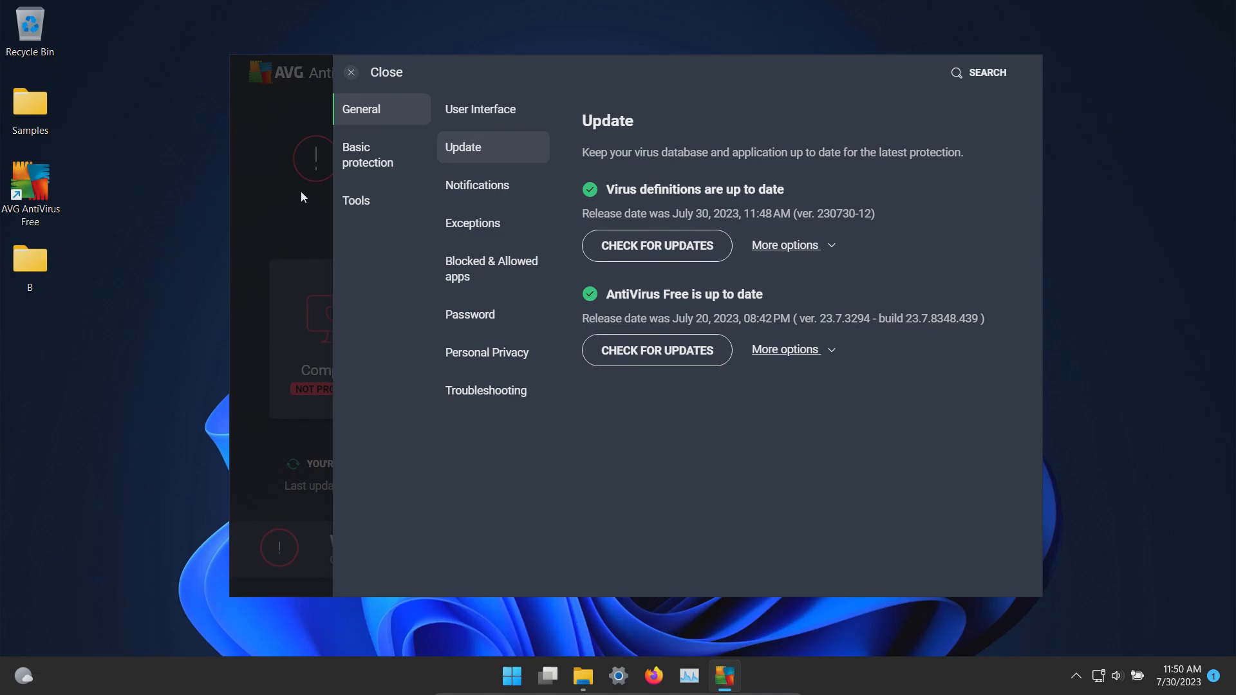
pyautogui.click(350, 72)
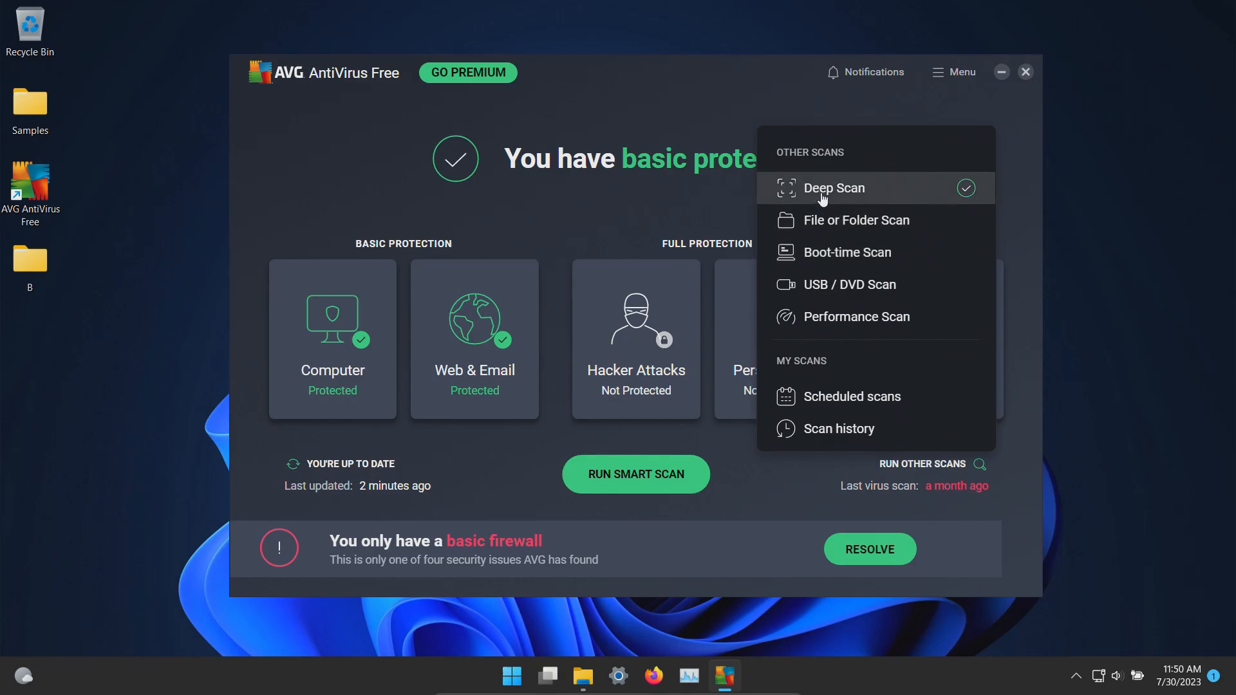
# - Run the Deep Scan, quarantine all detected samples and finish the All gone! results
pyautogui.click(834, 188)
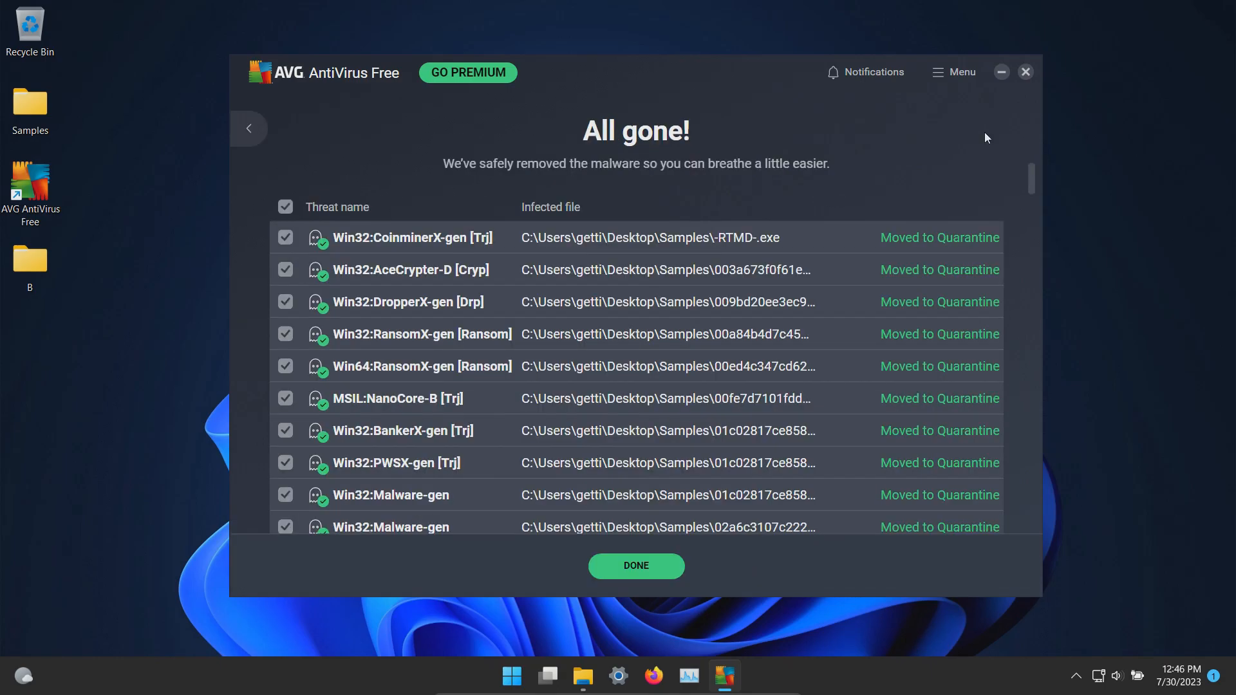
pyautogui.click(634, 565)
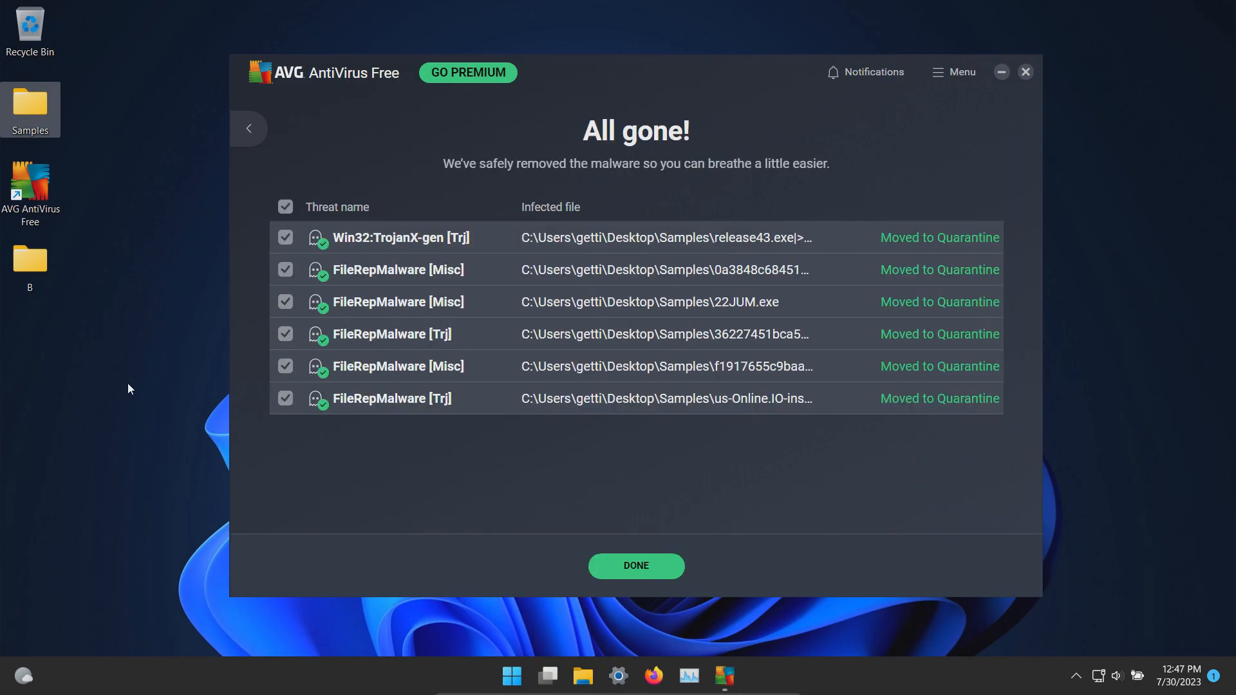
pyautogui.click(634, 565)
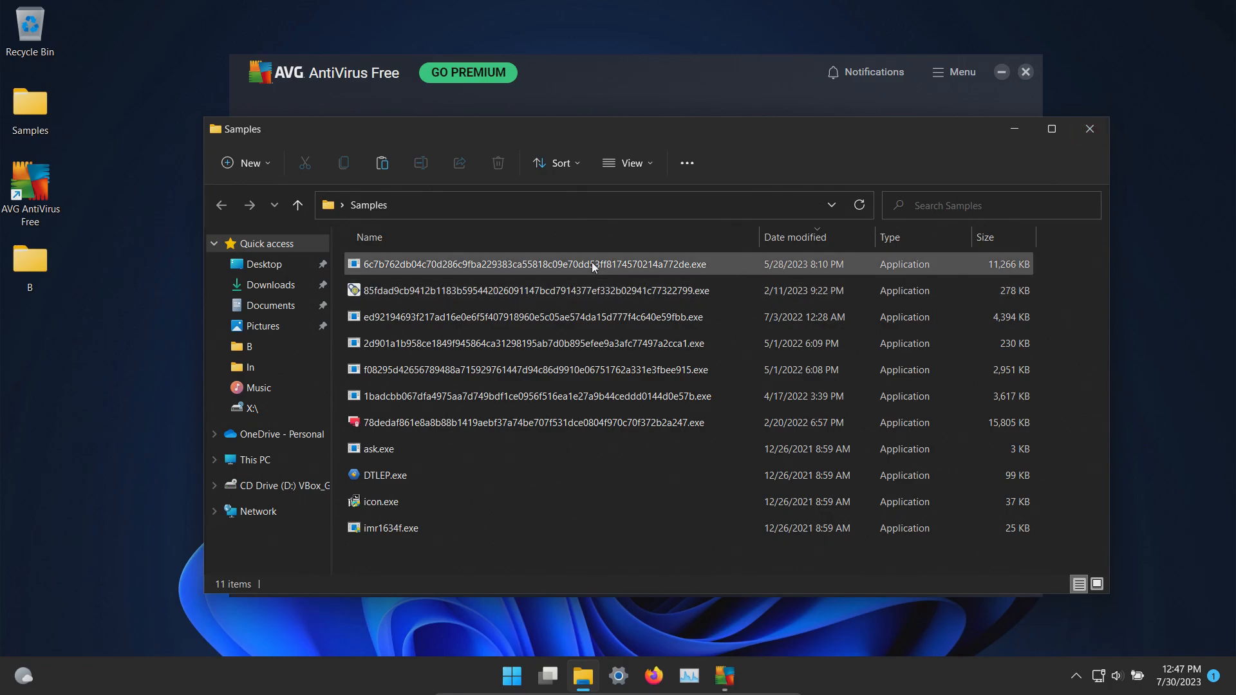
# - Run a surviving sample executable and dismiss AVG's suspicious-file alert
pyautogui.doubleClick(503, 264)
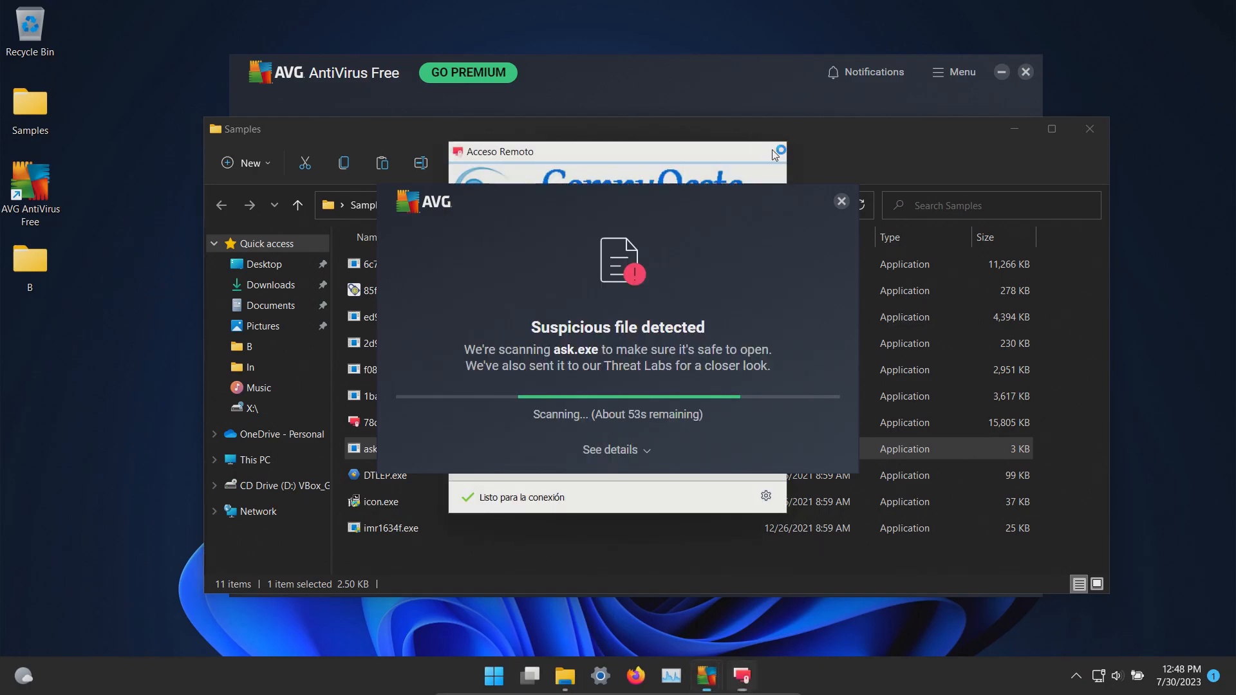
pyautogui.click(780, 151)
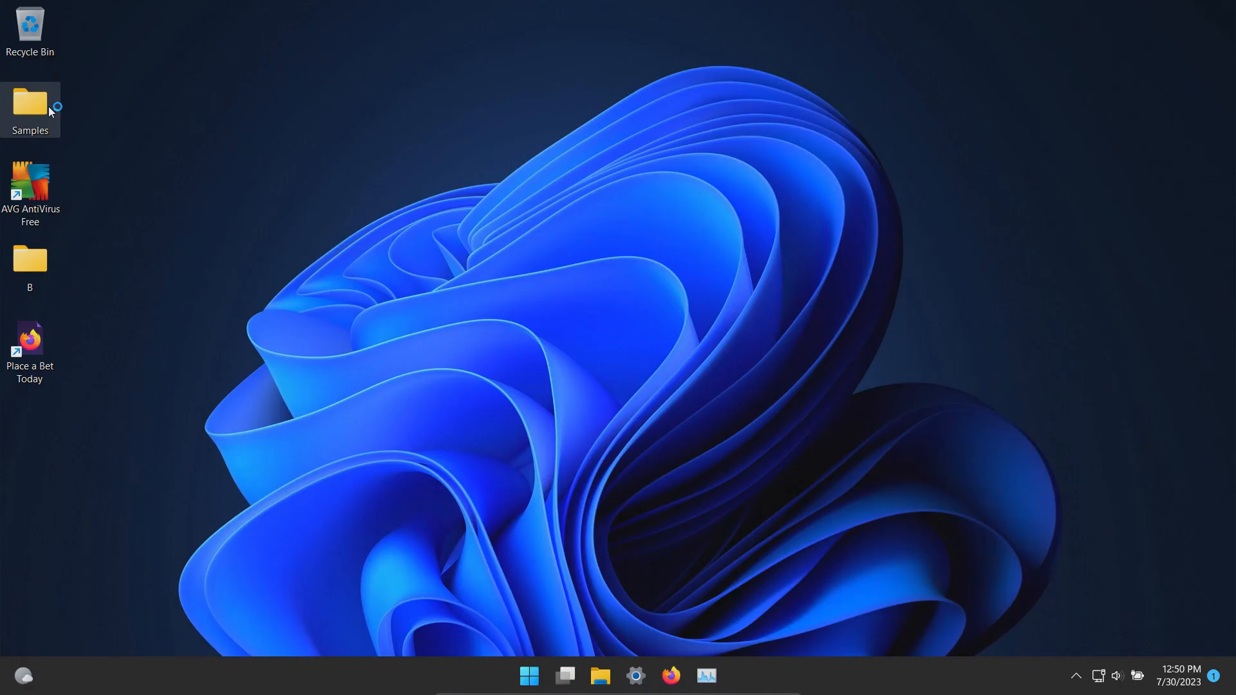
# - Run the Emsisoft Emergency Kit scan (75129 items, 0 detected) and close the results
pyautogui.doubleClick(29, 103)
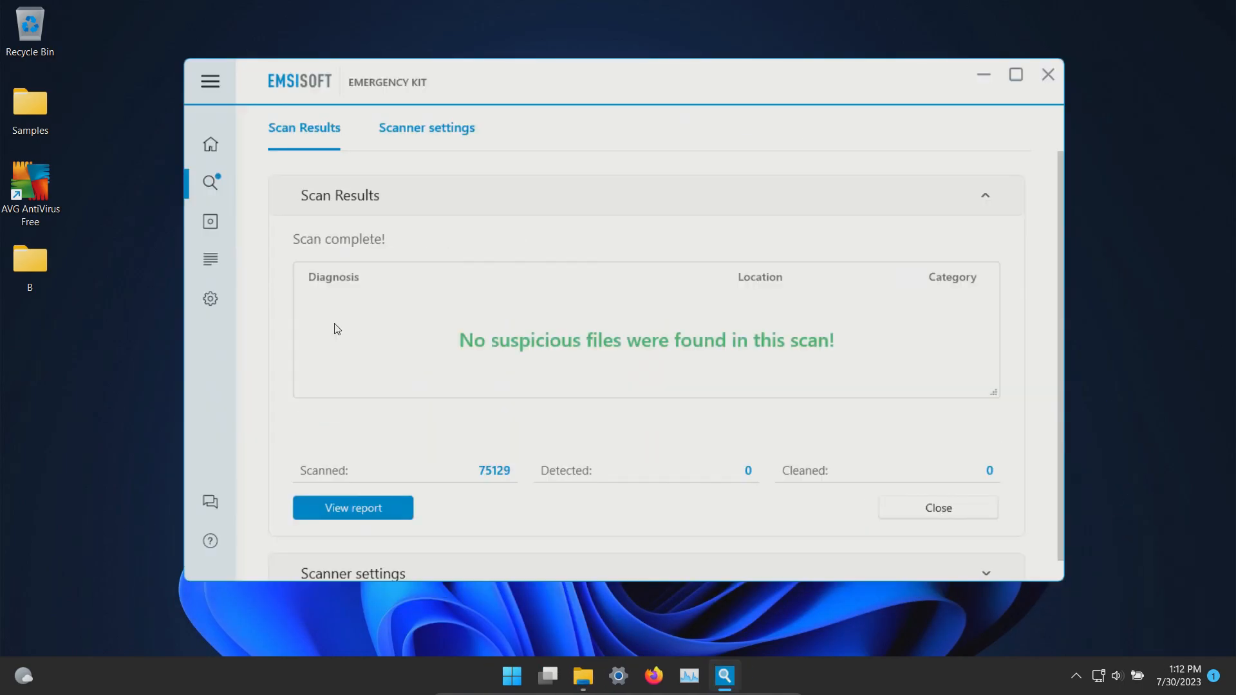
pyautogui.click(937, 508)
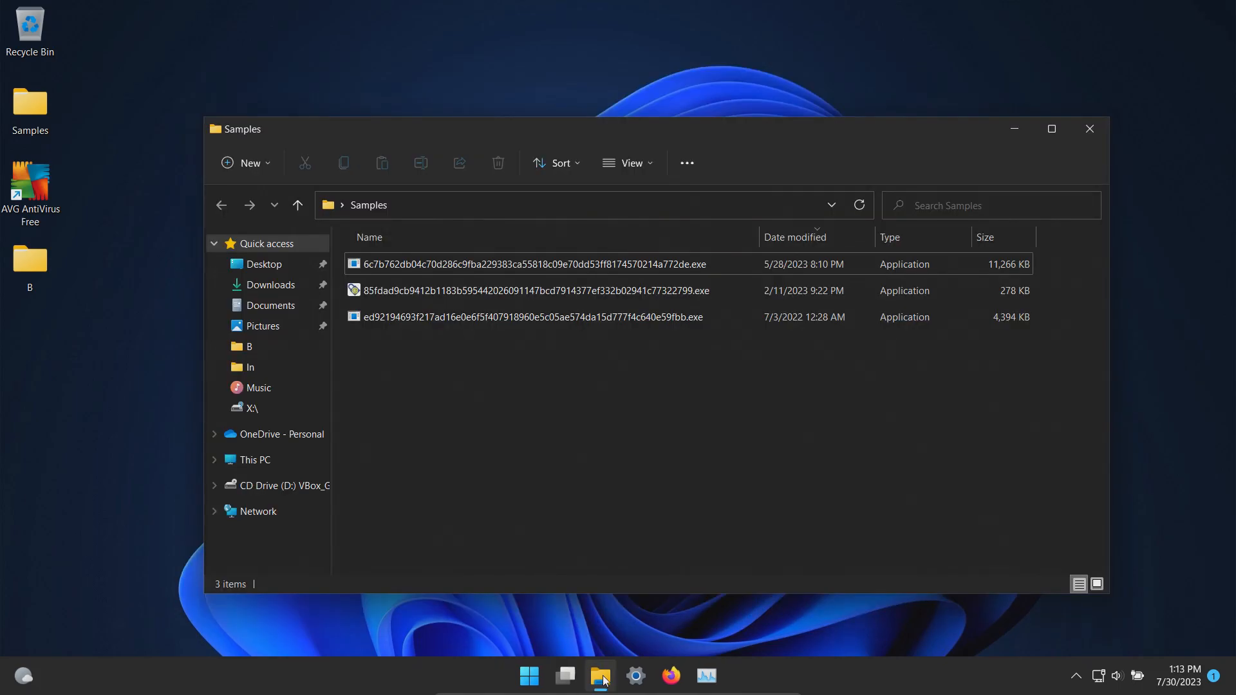
pyautogui.moveTo(672, 676)
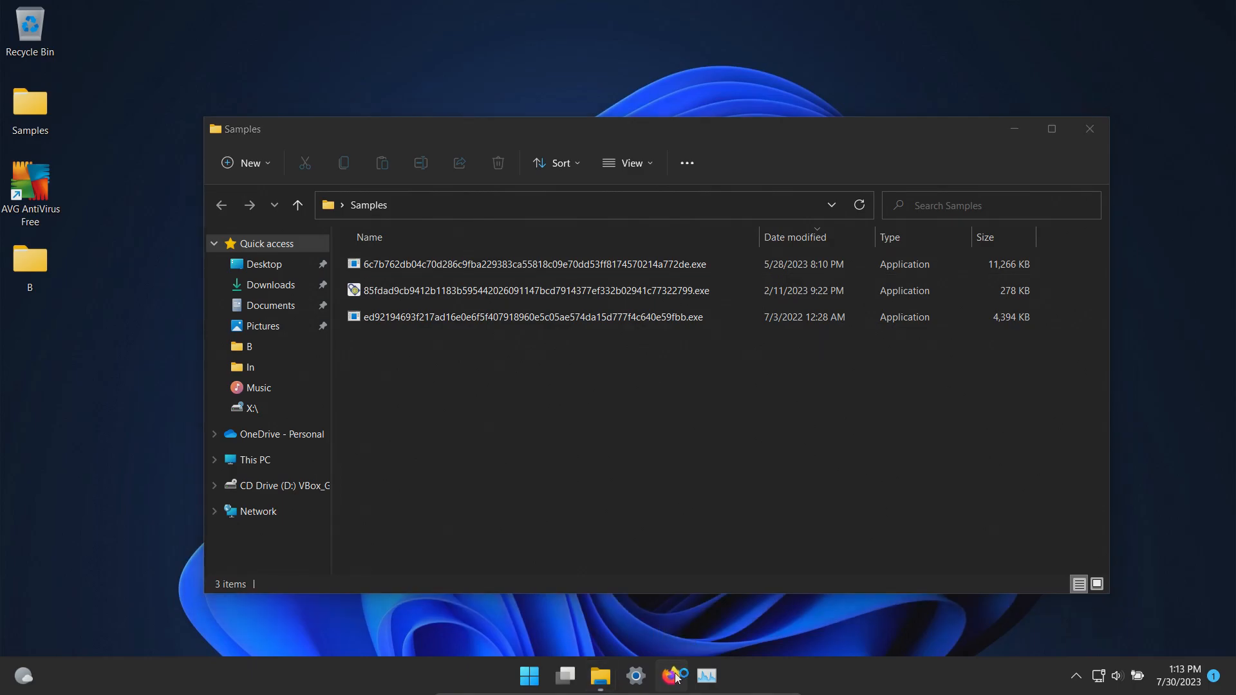
# - Switch to Firefox to view the VirusTotal report for VerifyAndLaunch.exe
pyautogui.click(671, 676)
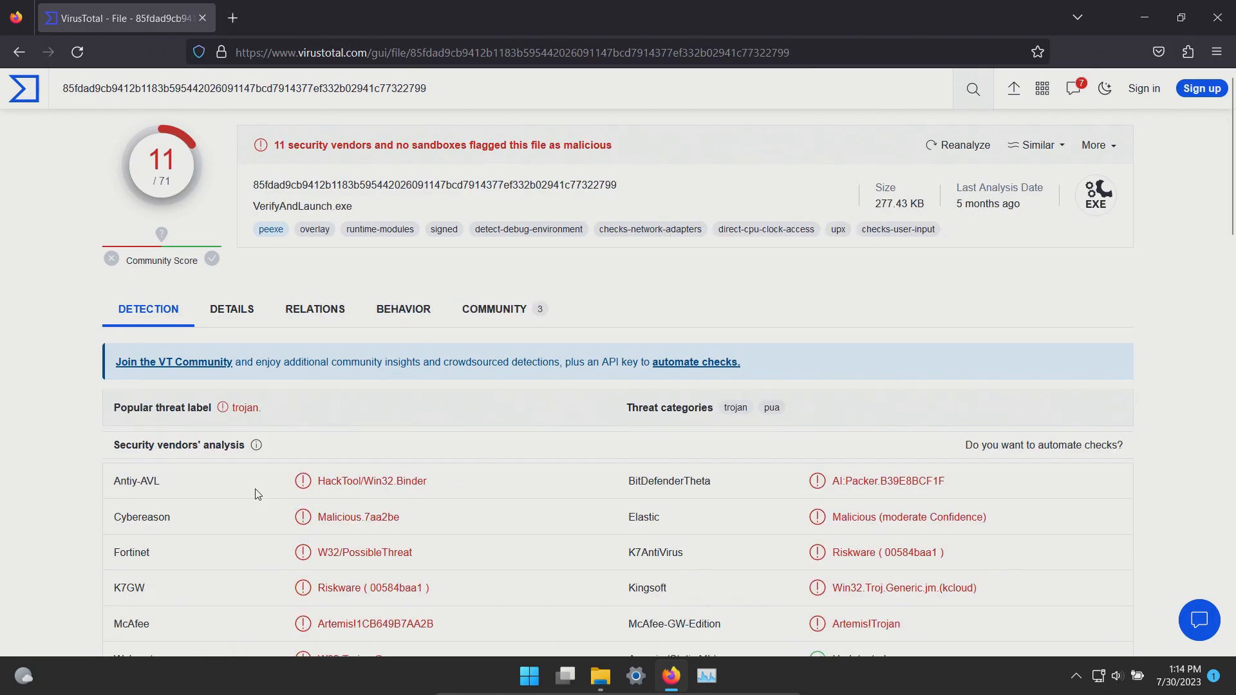
# - Review the Security vendors' analysis lists showing 11 of 71 and 17 of 66 detections
pyautogui.scroll(-3)
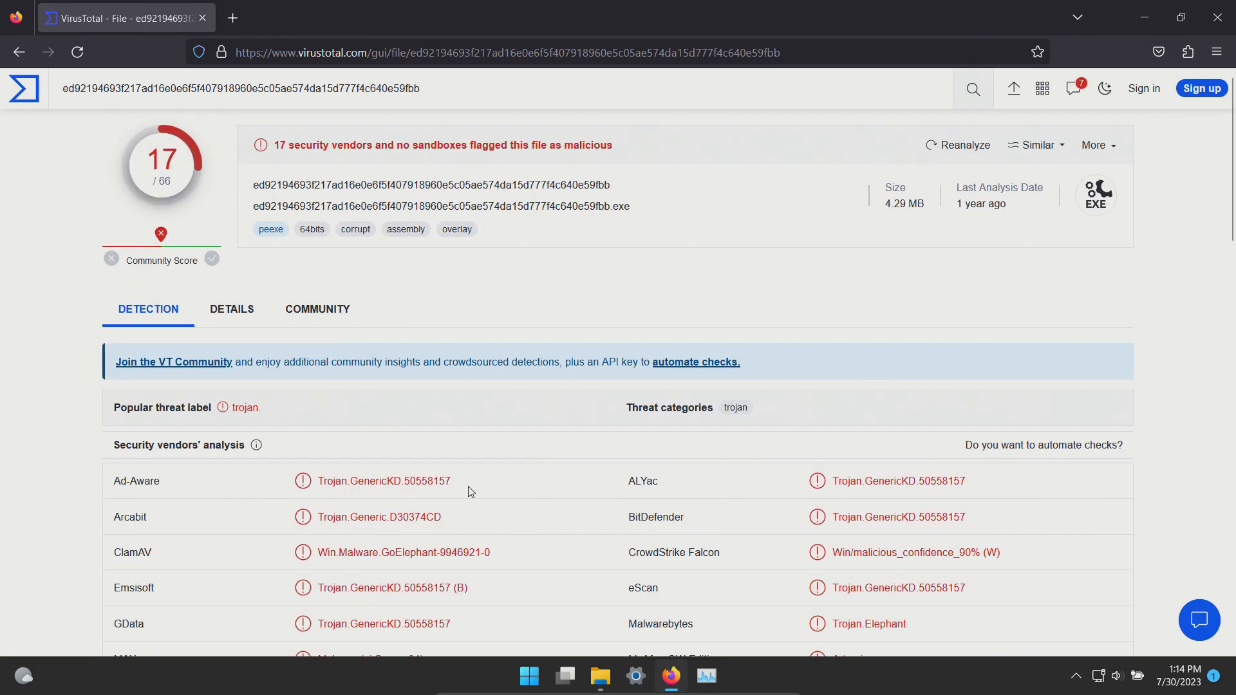
pyautogui.scroll(-3)
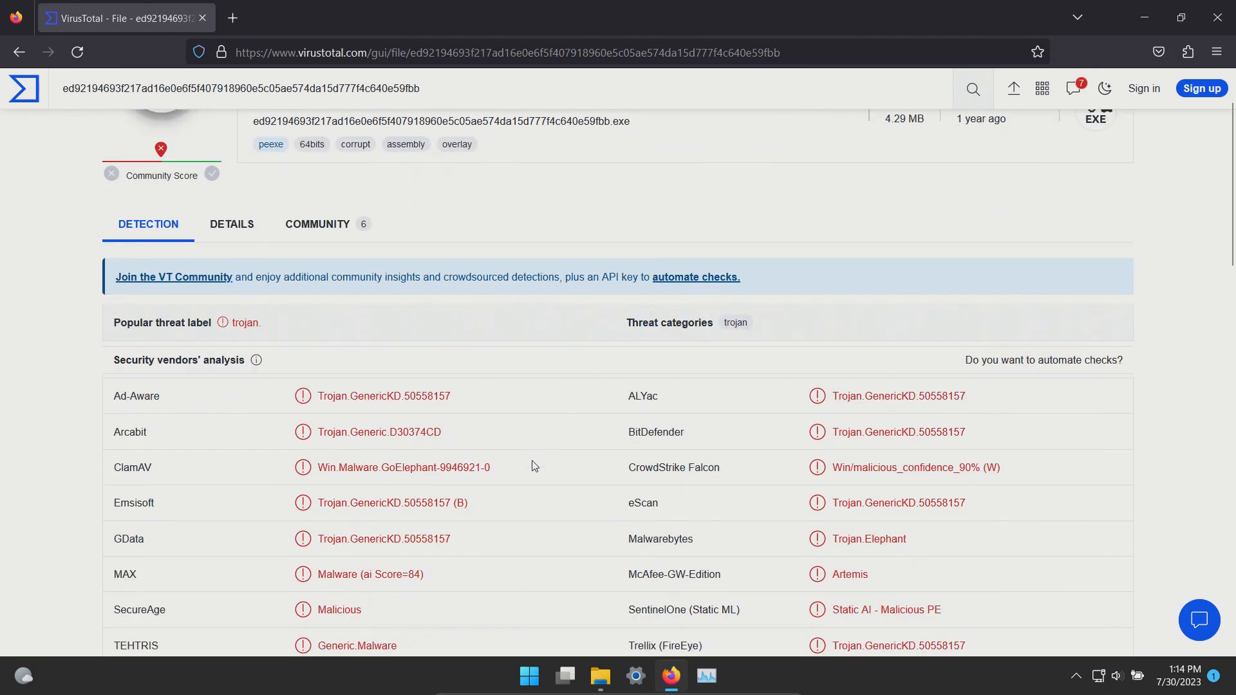
pyautogui.scroll(-3)
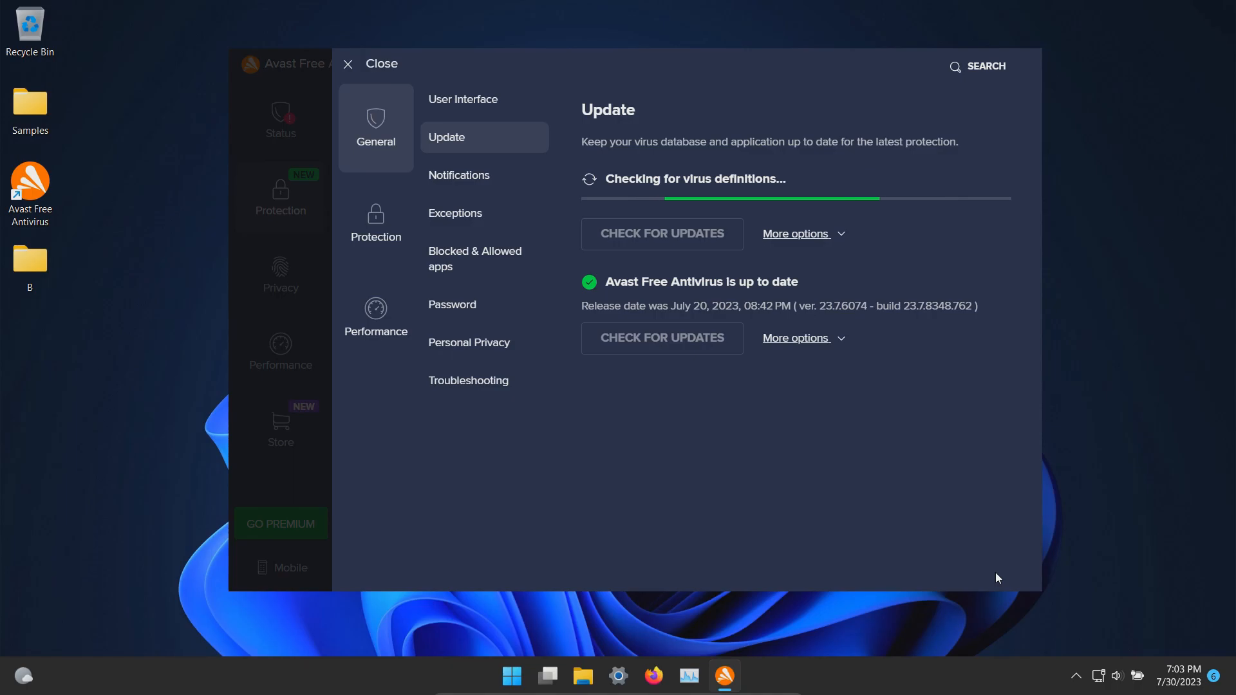
# - Return to Avast's main screen and review the 687 threats found by the Full Virus Scan
pyautogui.click(346, 64)
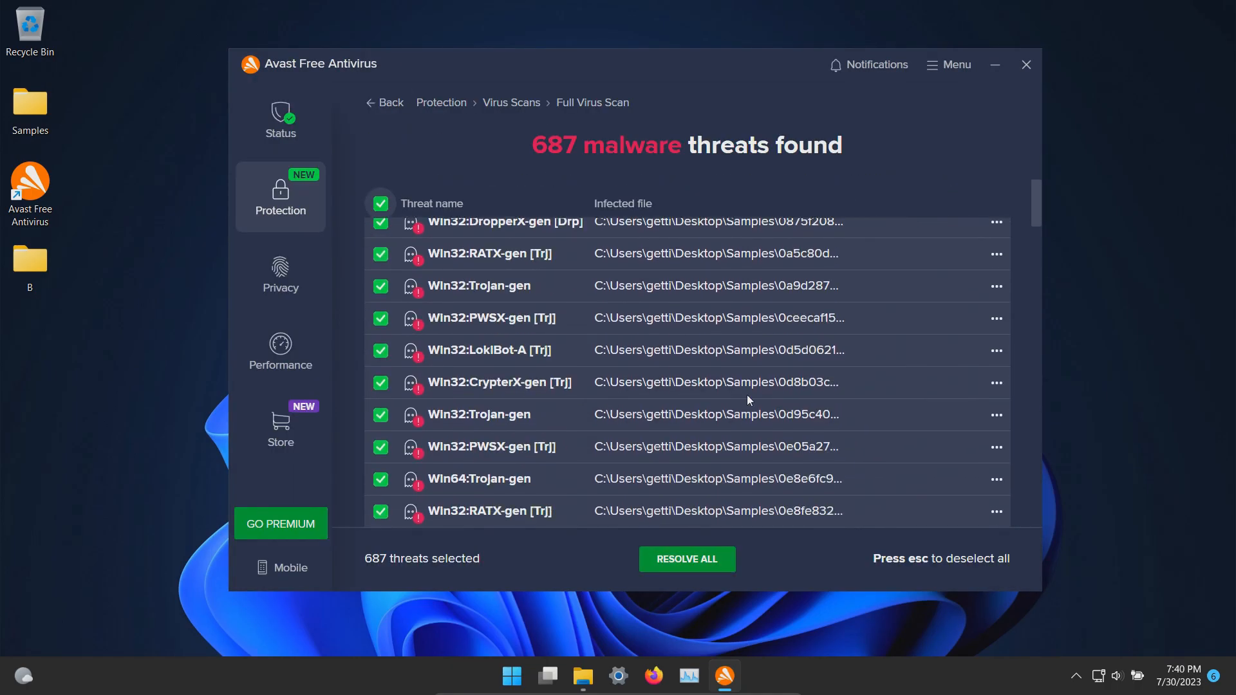
pyautogui.scroll(-3)
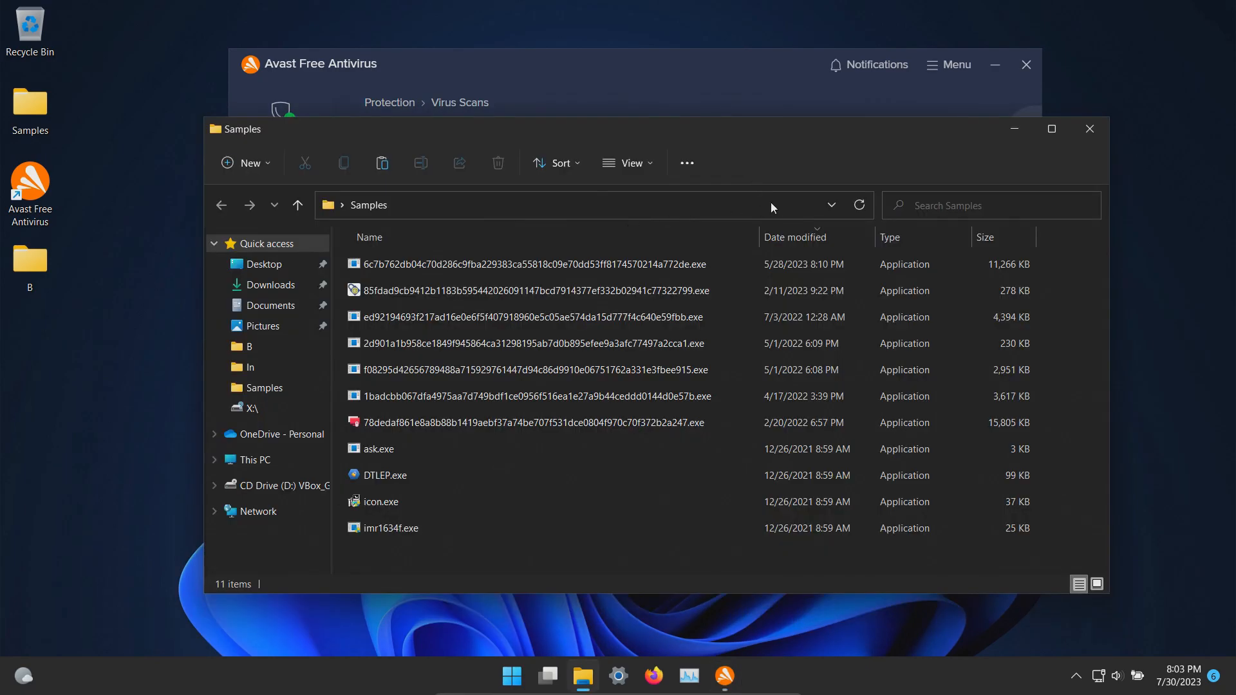
pyautogui.moveTo(549, 307)
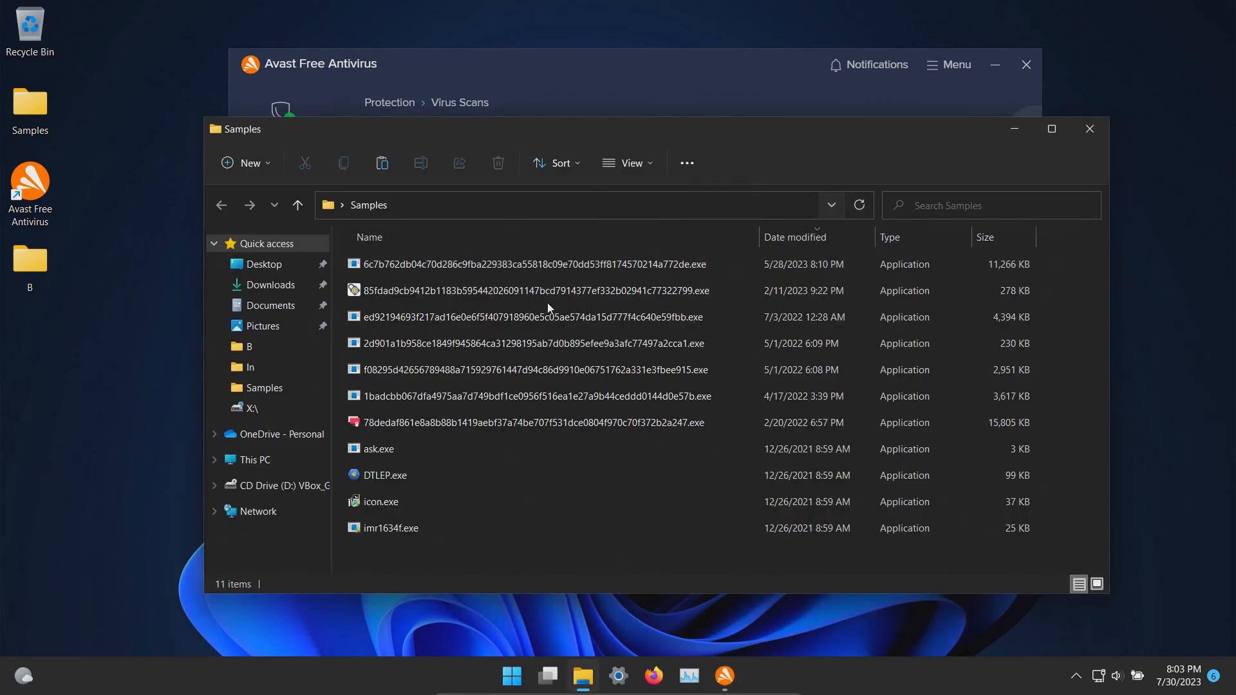
# - Run ask.exe, then close the CompuOeste Acceso Remoto window it opened
pyautogui.doubleClick(524, 264)
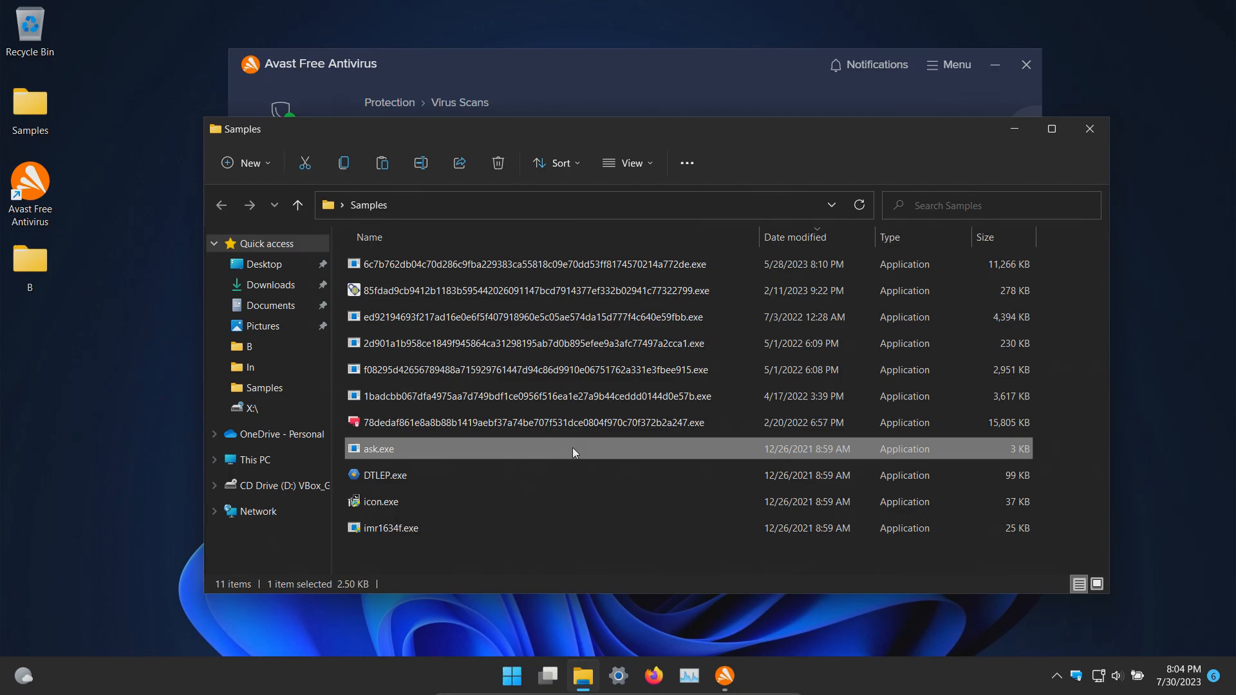
pyautogui.moveTo(761, 557)
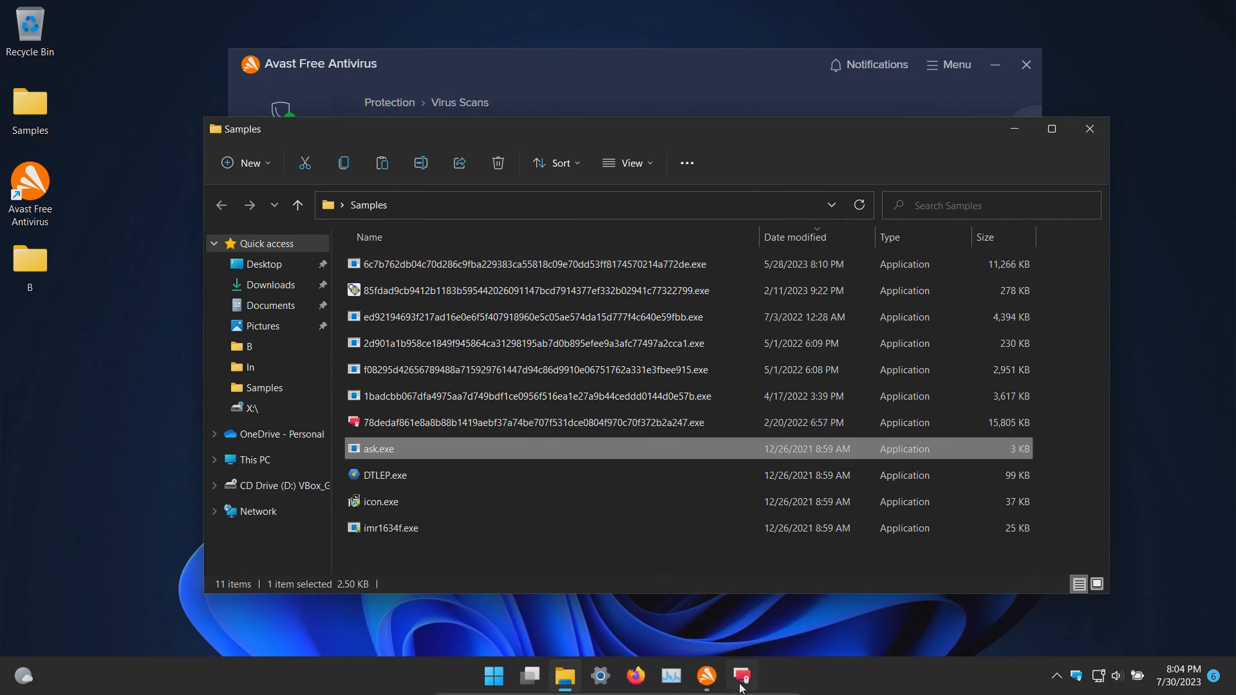
pyautogui.click(739, 676)
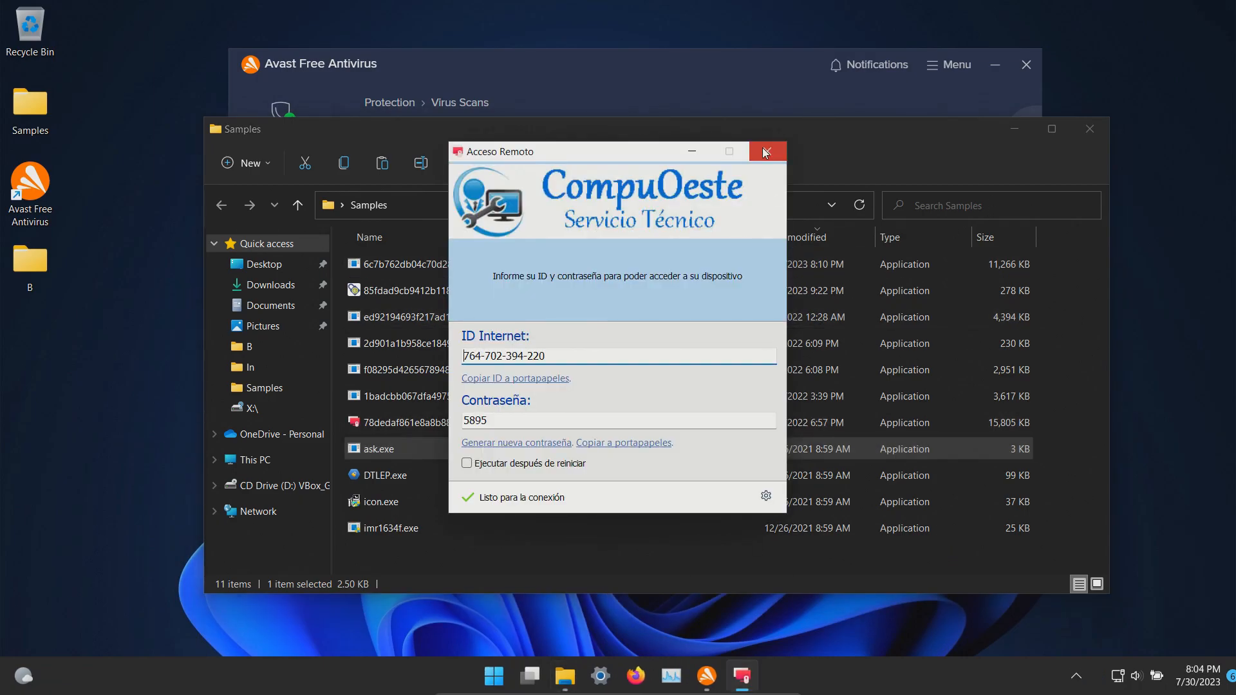
pyautogui.click(766, 152)
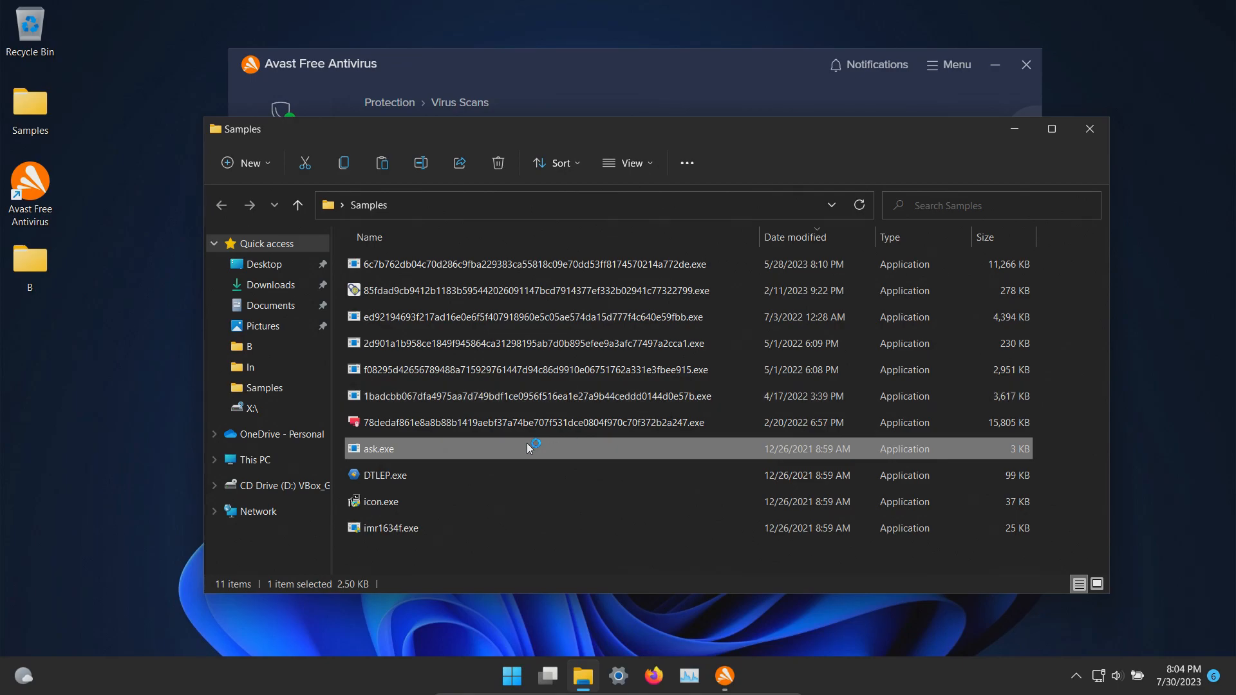
pyautogui.moveTo(612, 93)
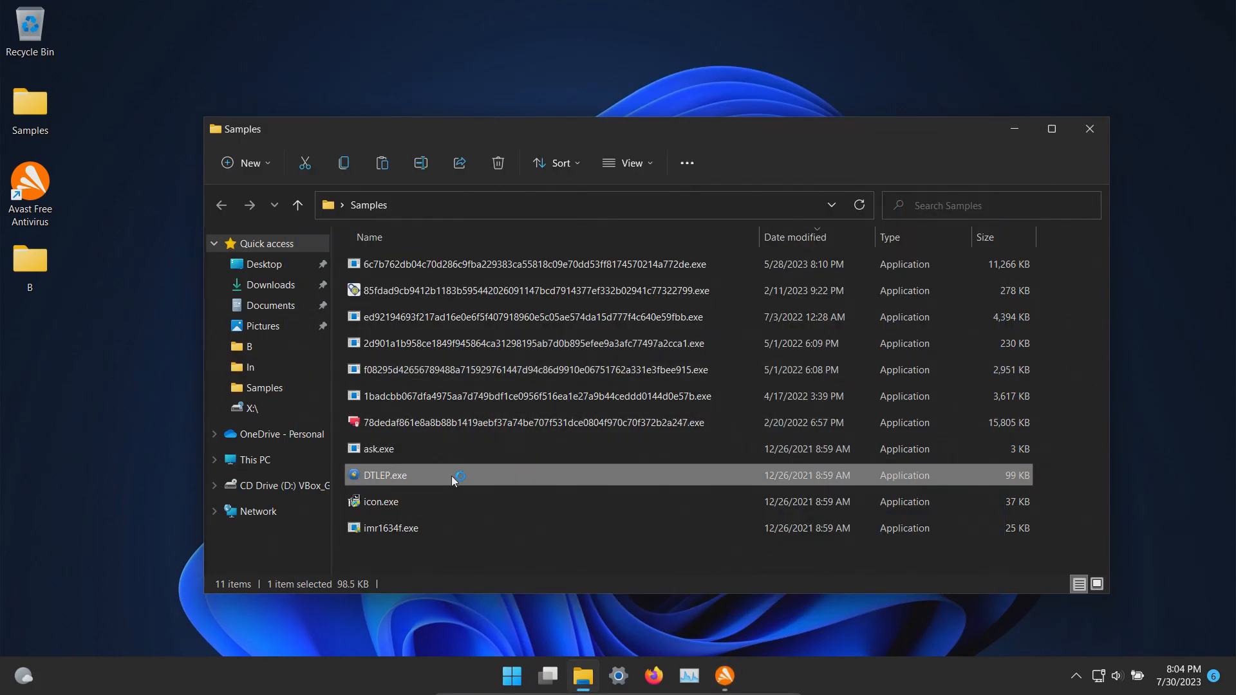
# - Run DTLEP.exe, leaving the desktop locked by Desktop Lock Express
pyautogui.doubleClick(385, 475)
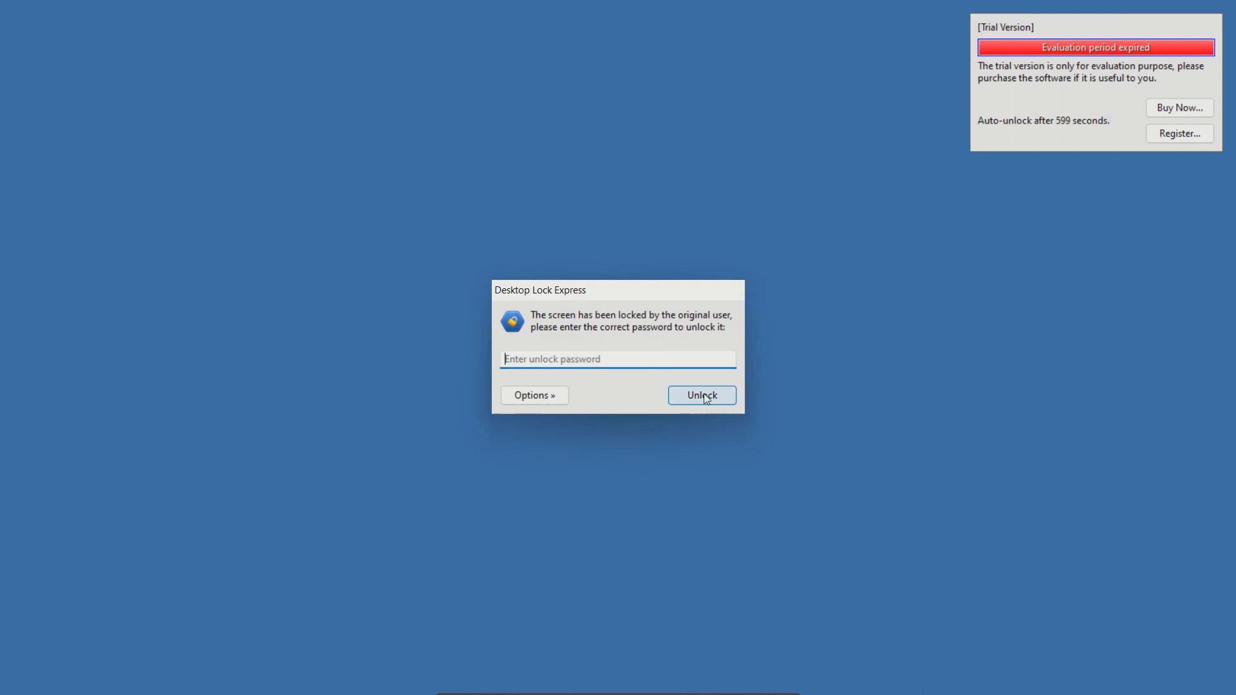